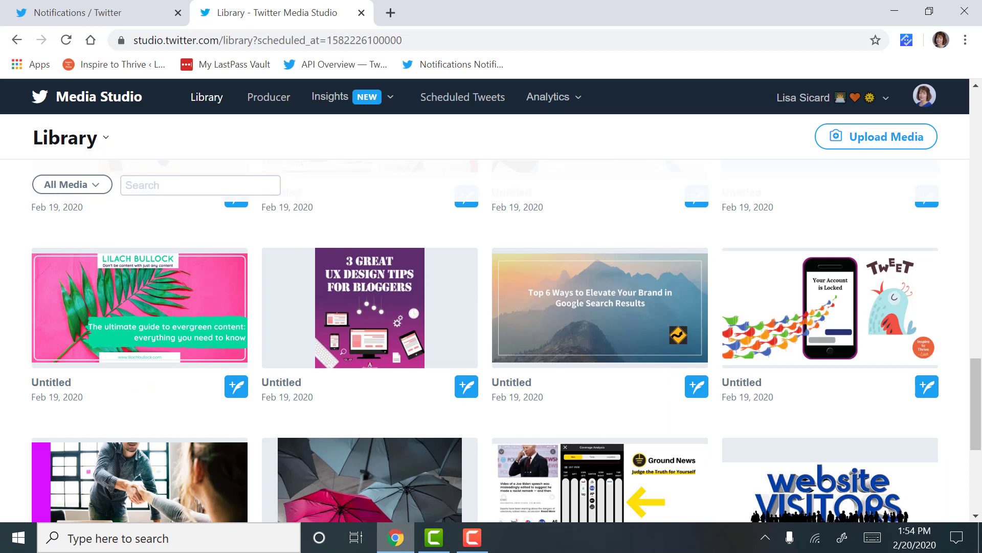
# - Locate the 'Your Account is Locked' graphic in the library and start a tweet with it
pyautogui.click(94, 13)
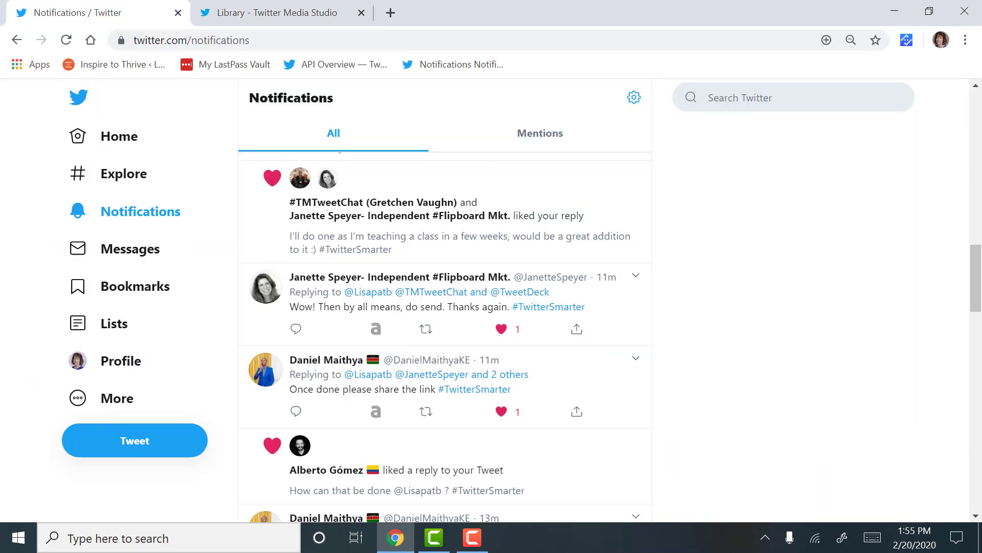
pyautogui.click(115, 398)
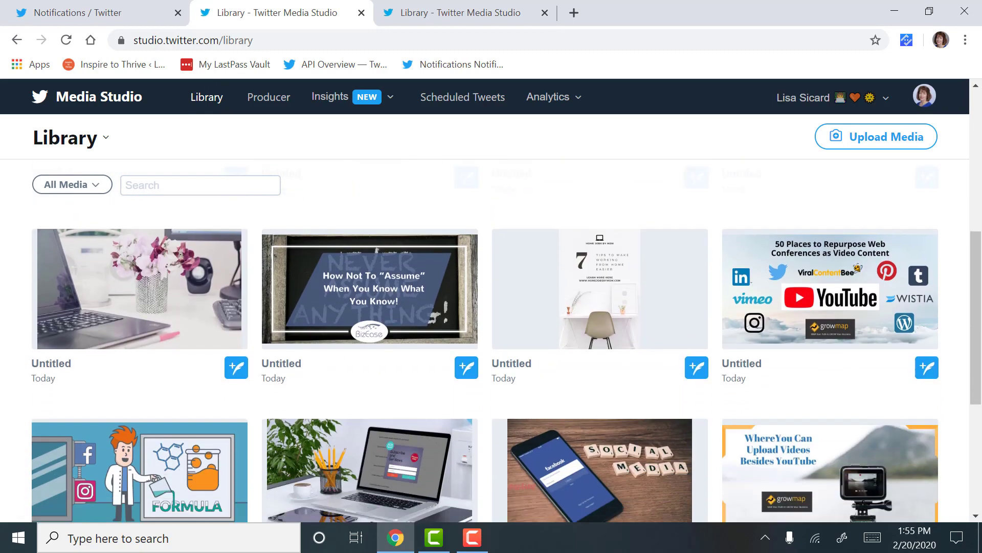
pyautogui.scroll(-3)
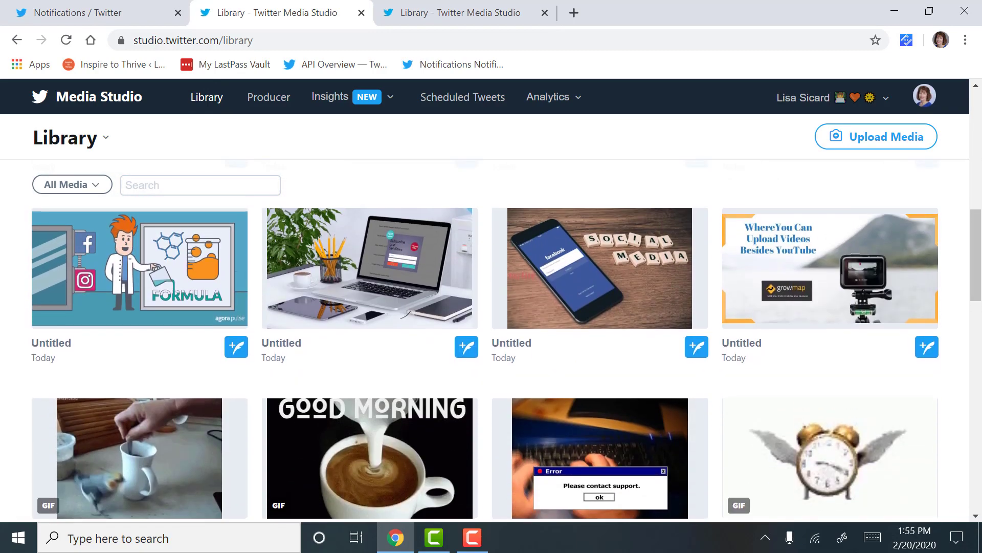
pyautogui.scroll(-3)
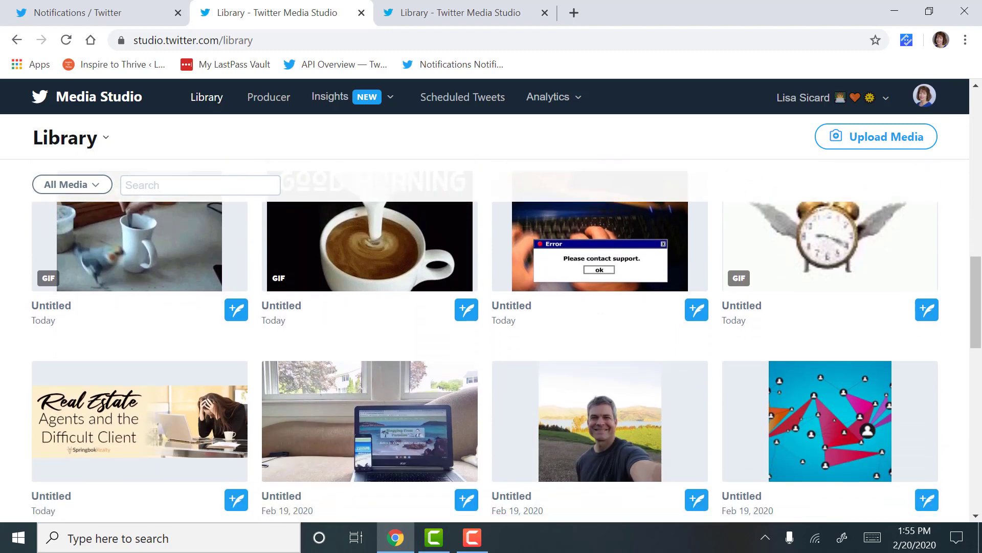
pyautogui.scroll(-3)
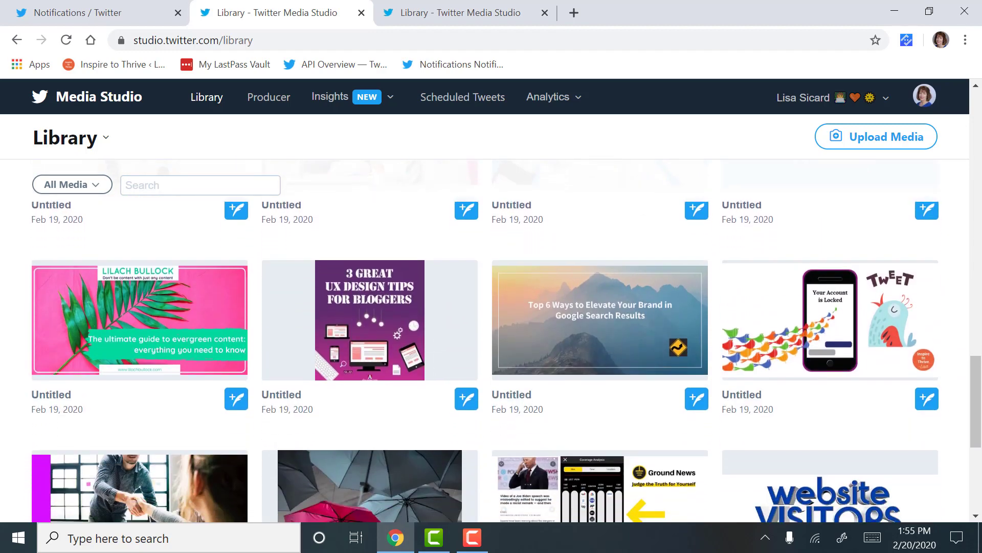
pyautogui.click(827, 321)
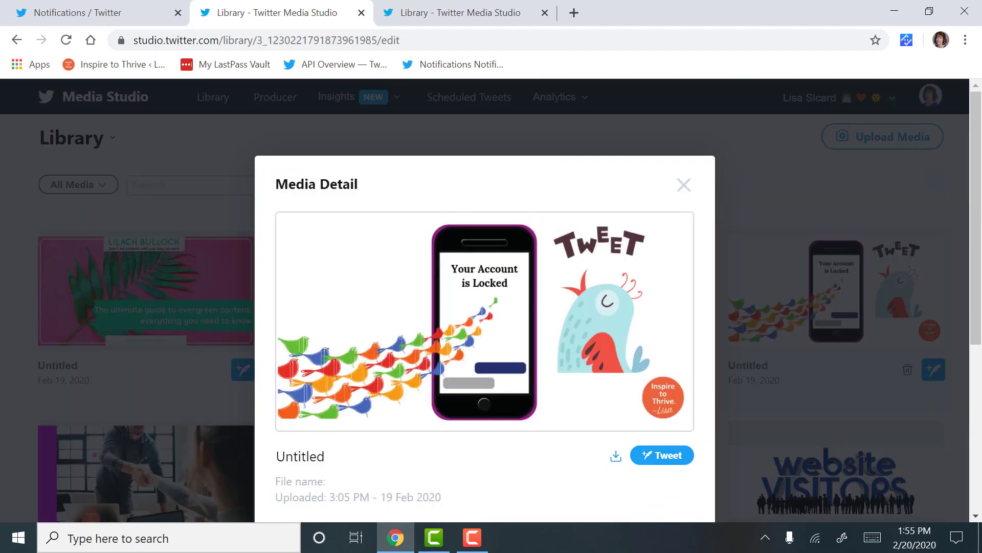
pyautogui.scroll(-3)
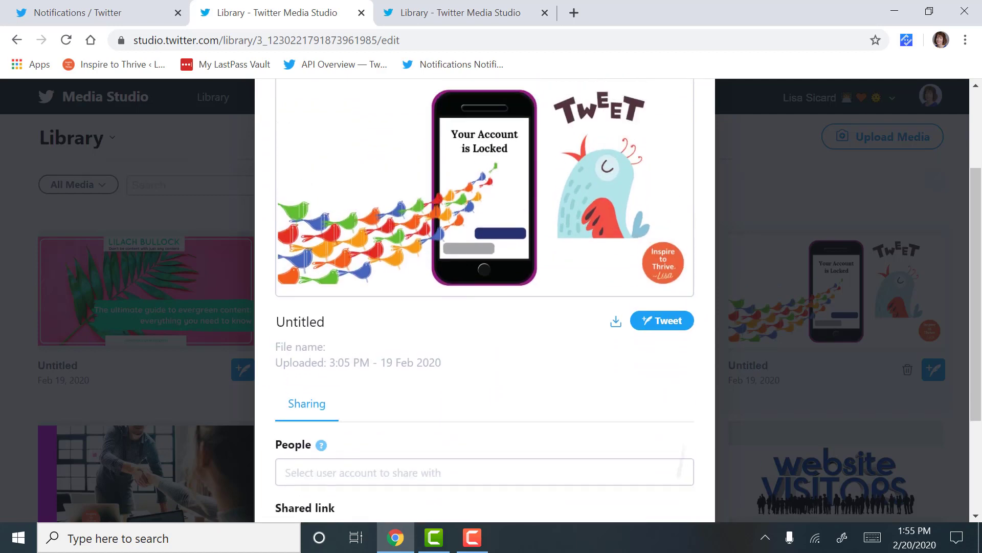
pyautogui.click(661, 320)
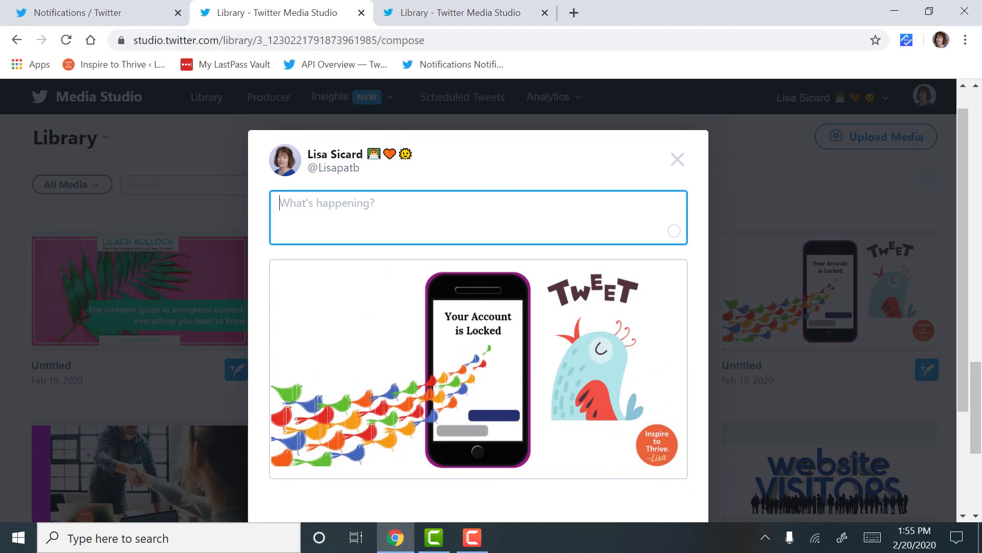
# - Caption the tweet: "We are testing the Twitter Media Studio for others to learn how to schedule tweets"
pyautogui.write('We are')
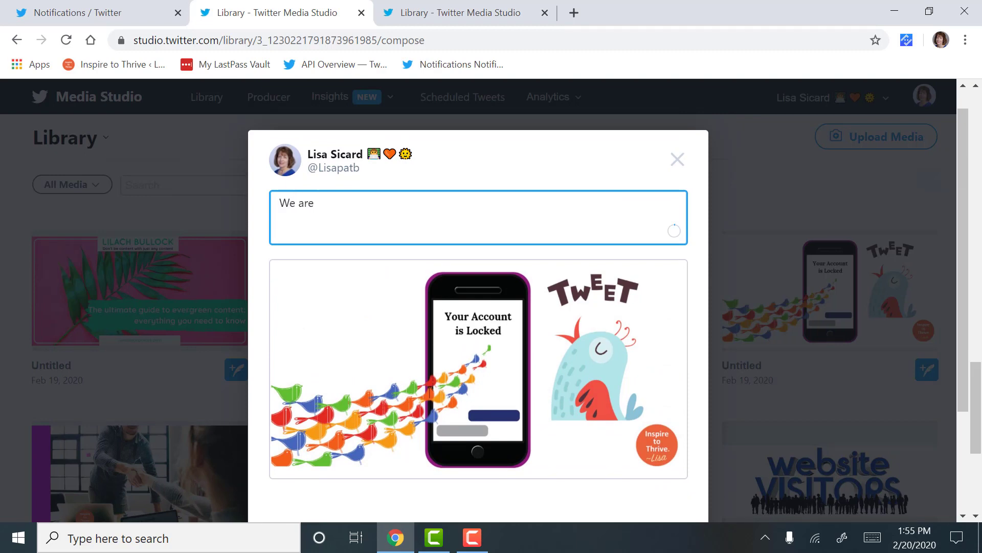
pyautogui.write('testing the')
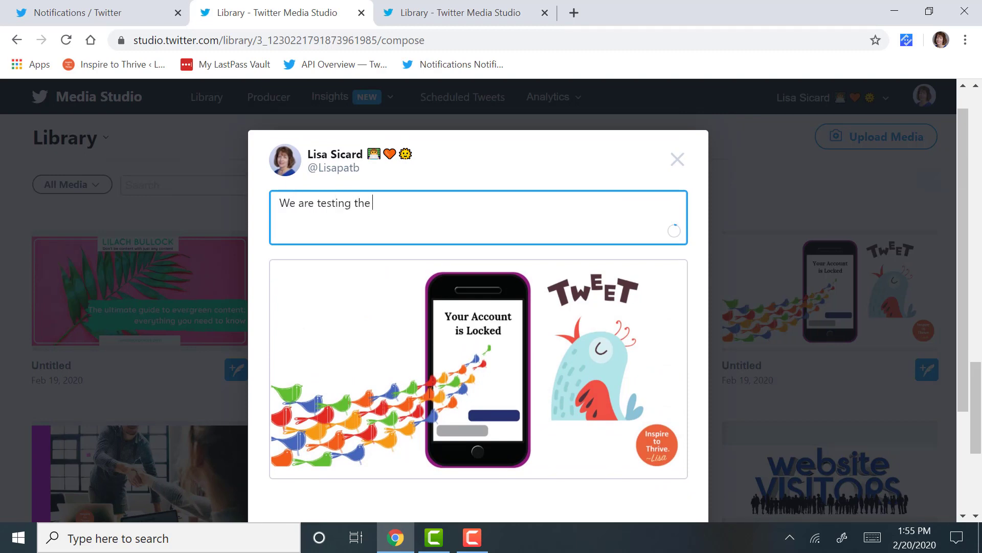
pyautogui.write('T')
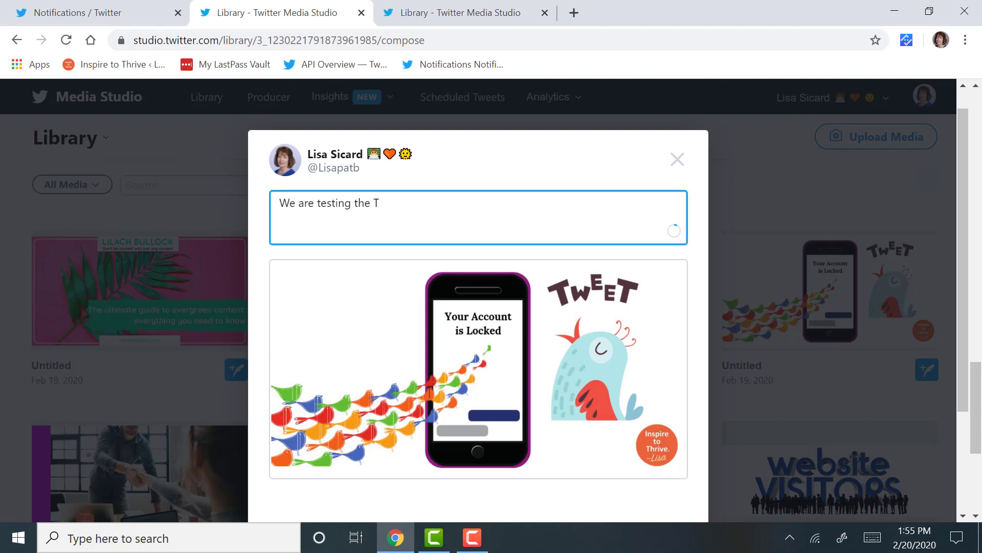
pyautogui.write('witter Media Stud')
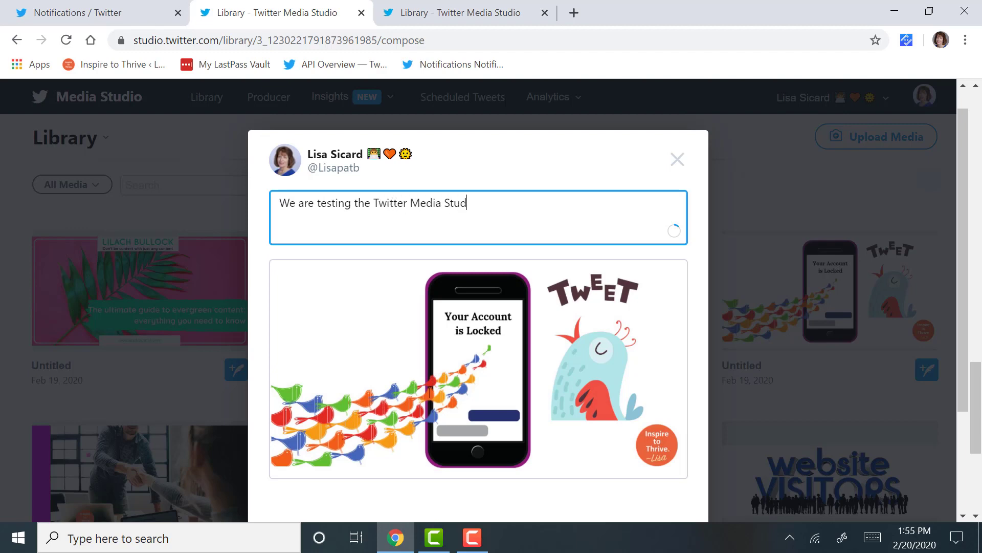
pyautogui.write('io for others to')
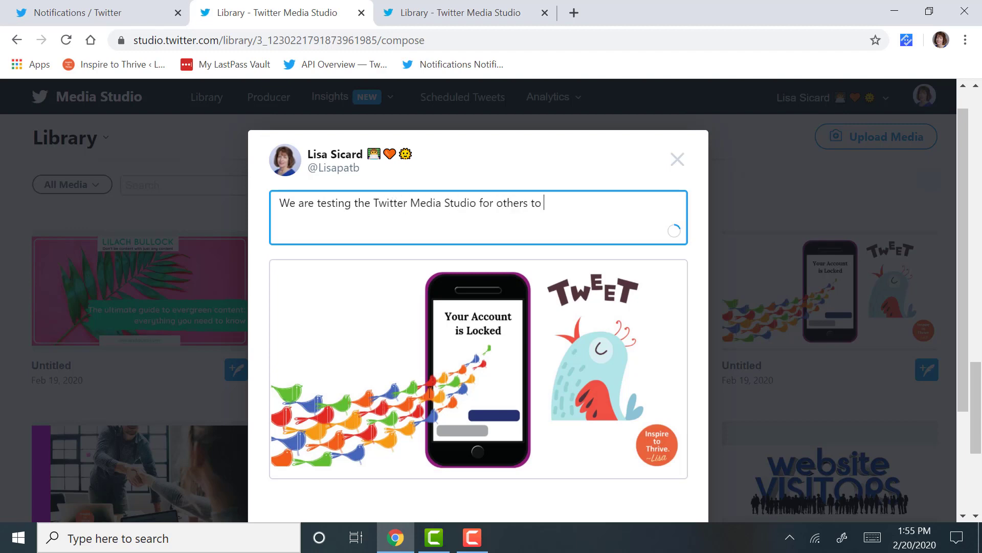
pyautogui.write('learn how to schedule tw')
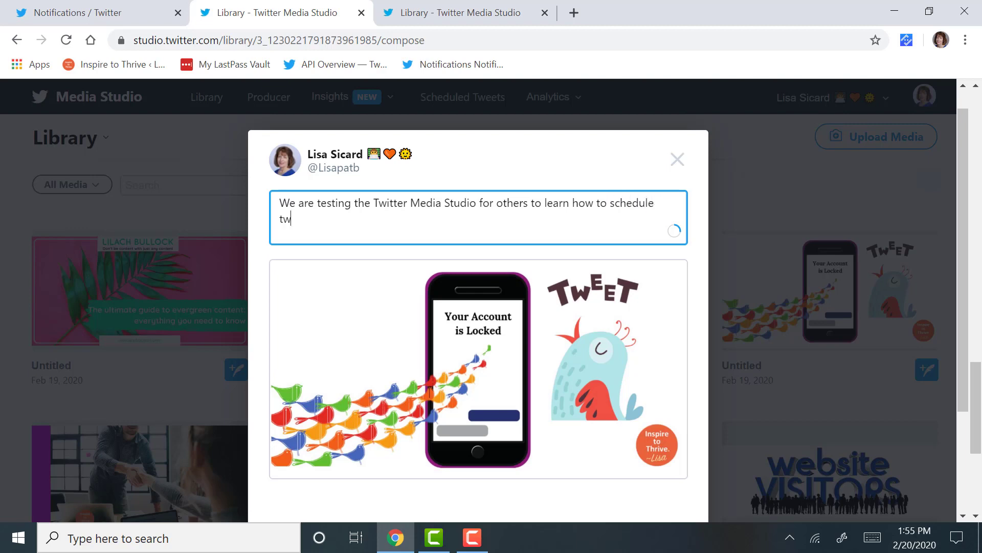
pyautogui.write('eets')
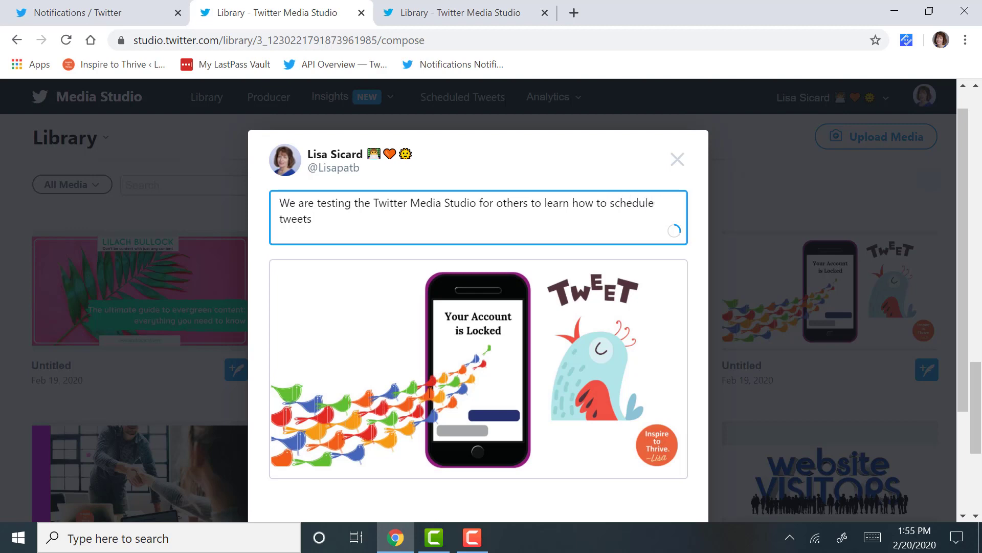
# - Schedule the graphic tweet for Feb 20 at 2:30 PM and save the time
pyautogui.scroll(-3)
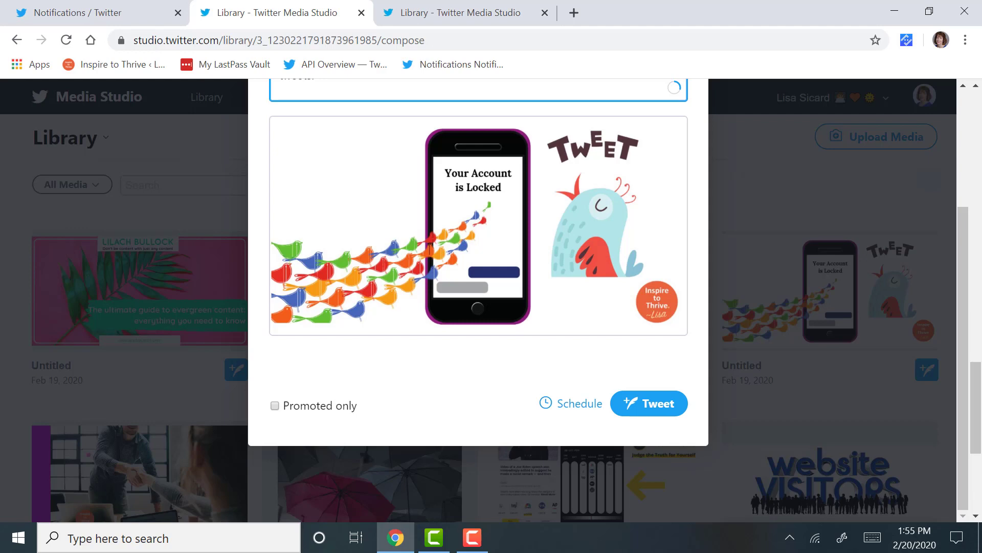
pyautogui.click(577, 403)
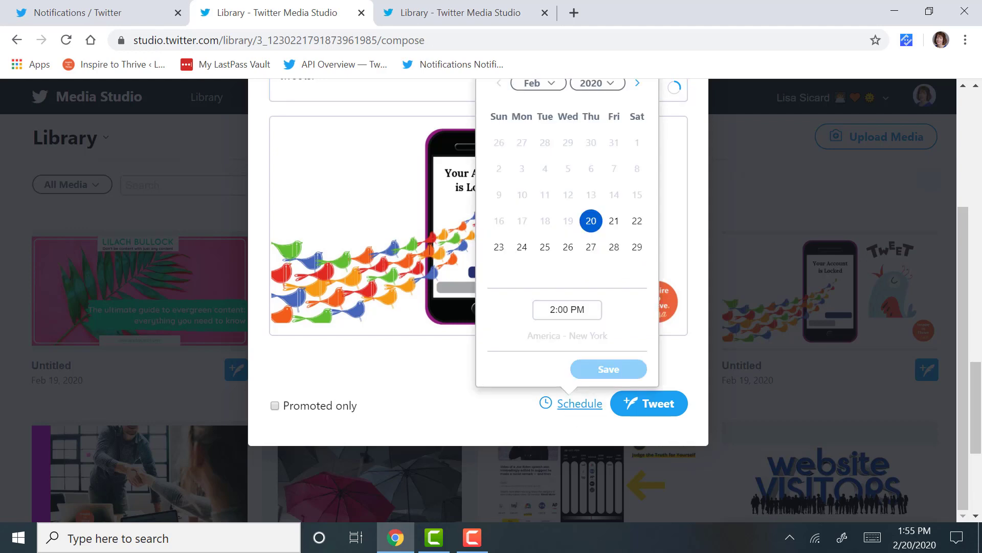
pyautogui.click(566, 309)
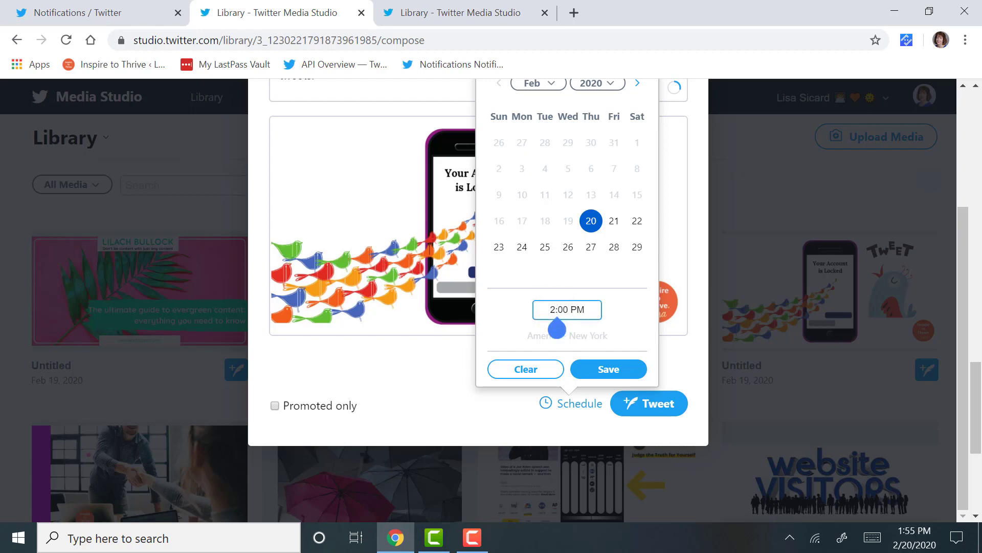
pyautogui.click(607, 368)
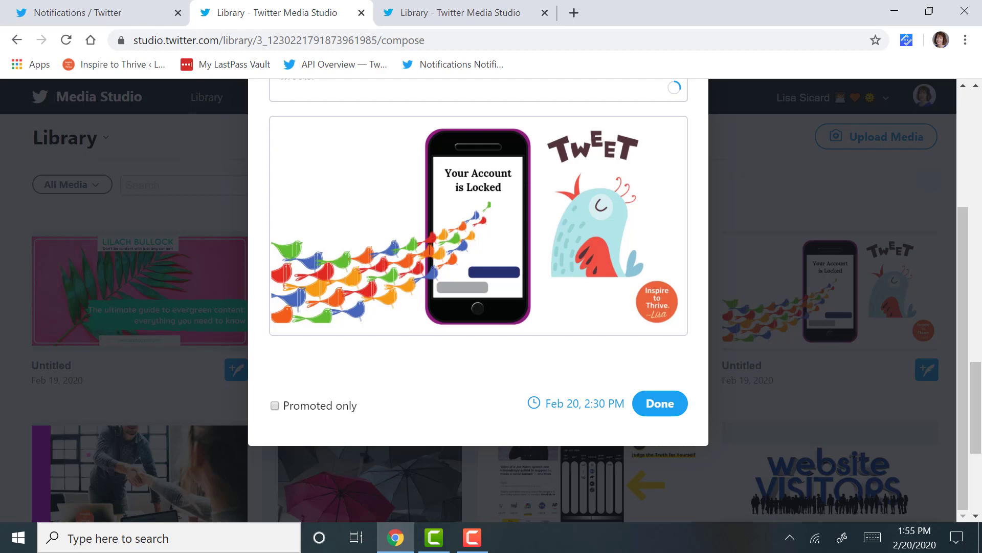
pyautogui.moveTo(659, 413)
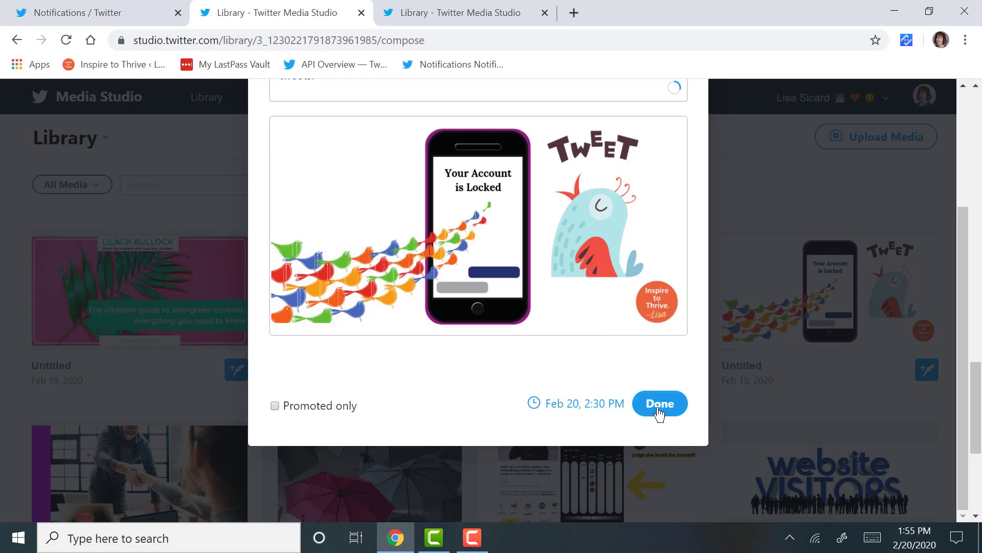
# - Confirm the scheduled tweet and view it in the Scheduled Tweets list
pyautogui.click(659, 404)
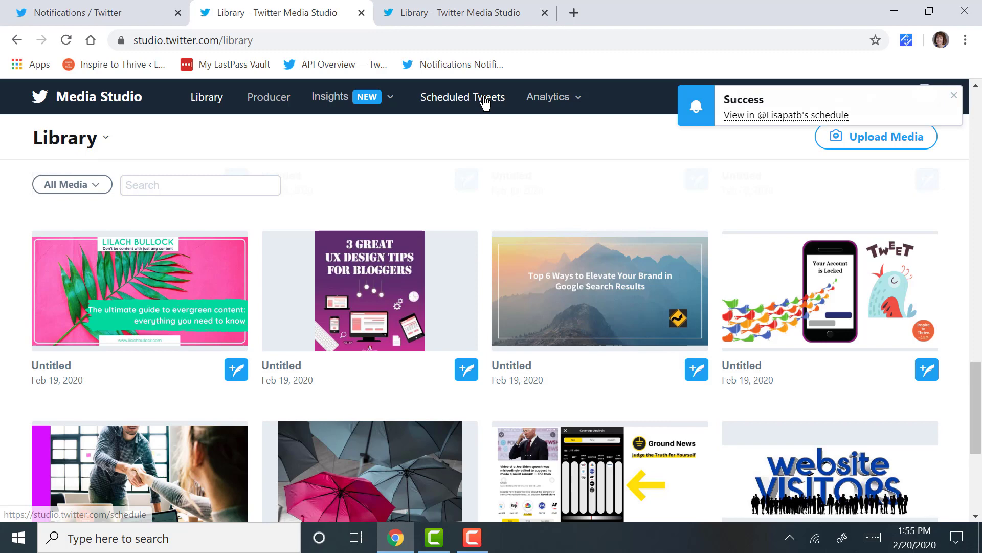
pyautogui.click(463, 96)
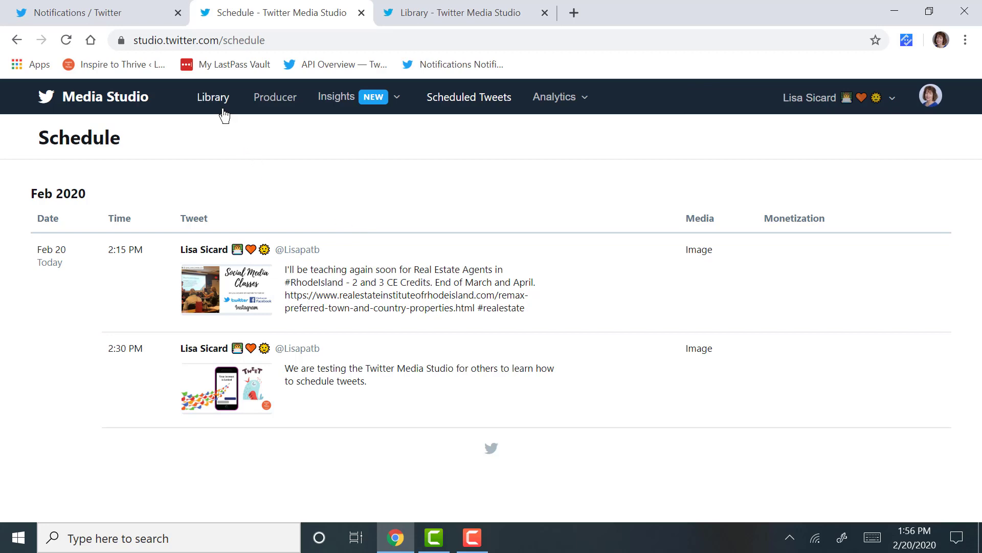
# - Browse the Producer page, then return to the media library
pyautogui.click(274, 98)
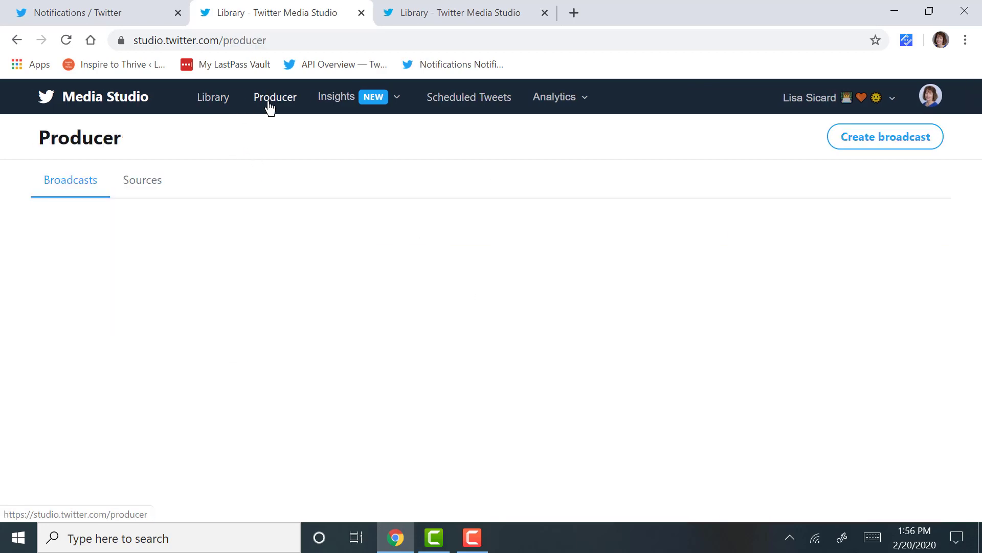
pyautogui.click(274, 97)
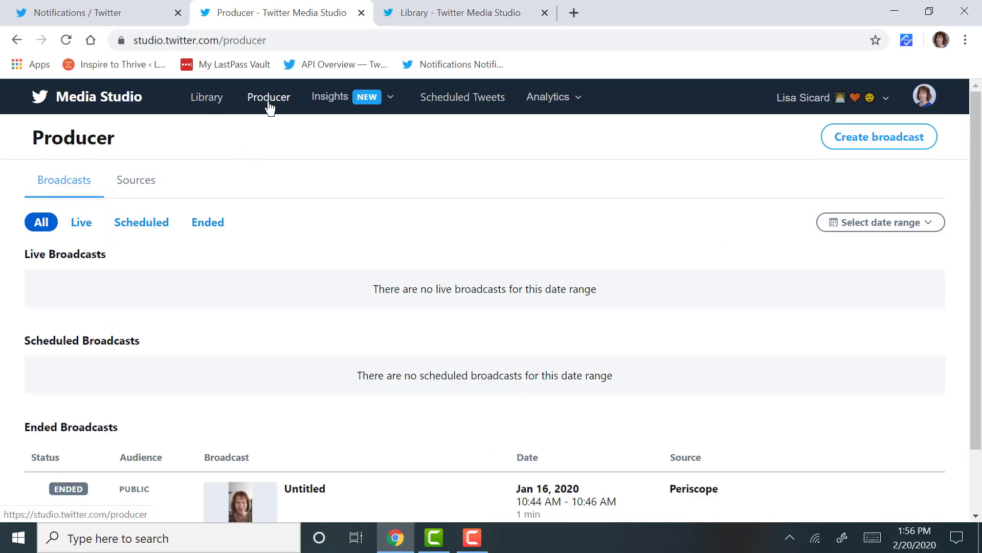
pyautogui.scroll(-3)
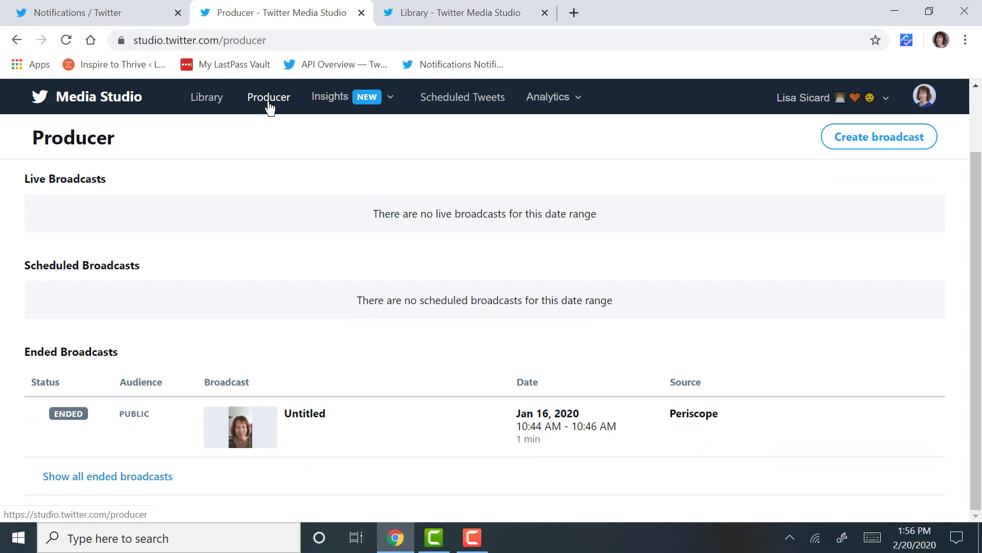
pyautogui.click(268, 96)
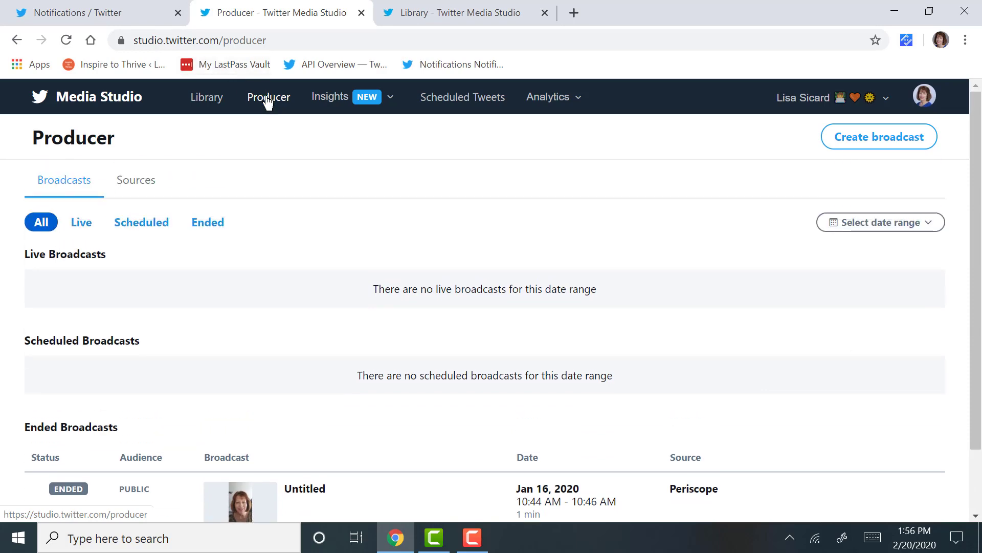
pyautogui.click(206, 97)
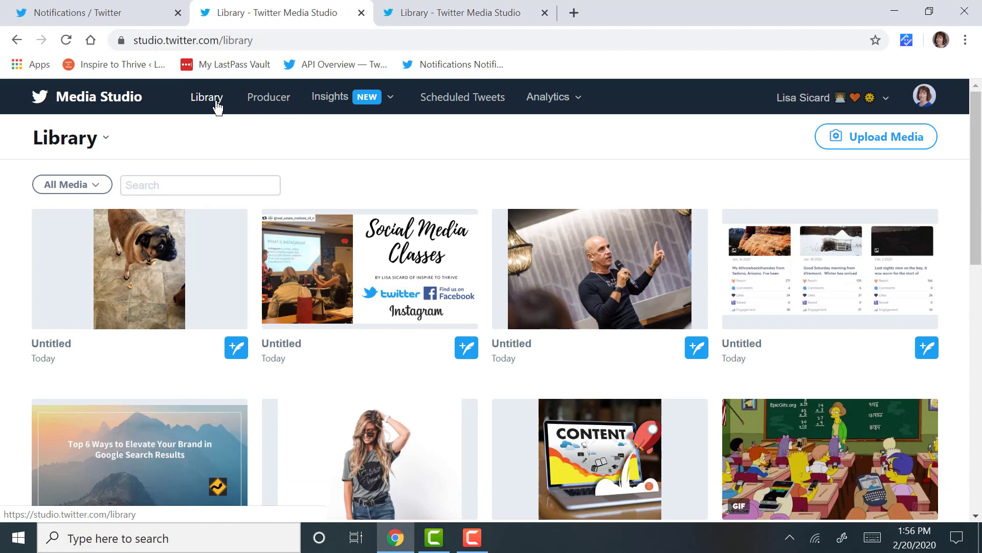
# - Start a new tweet from the pug photo's Media Detail
pyautogui.click(139, 269)
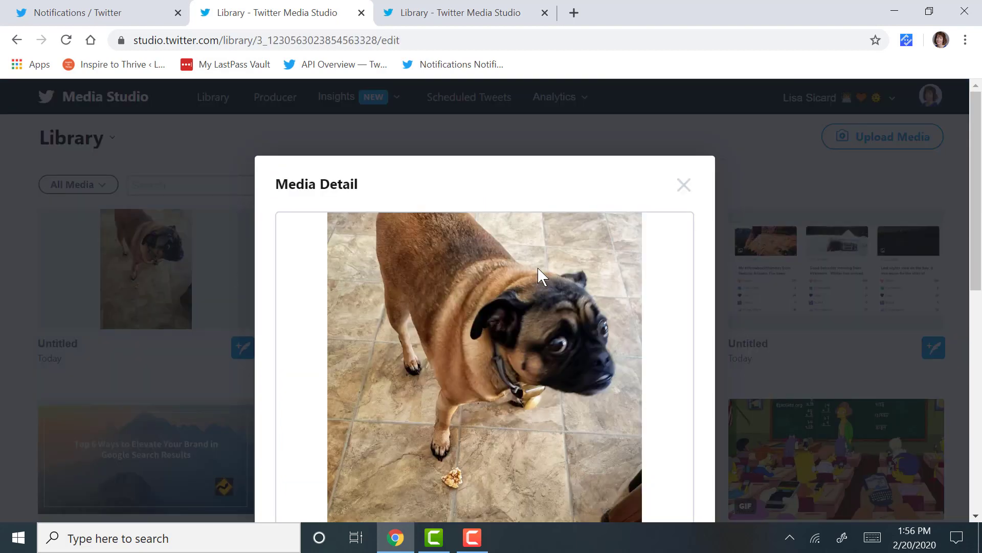
pyautogui.scroll(-3)
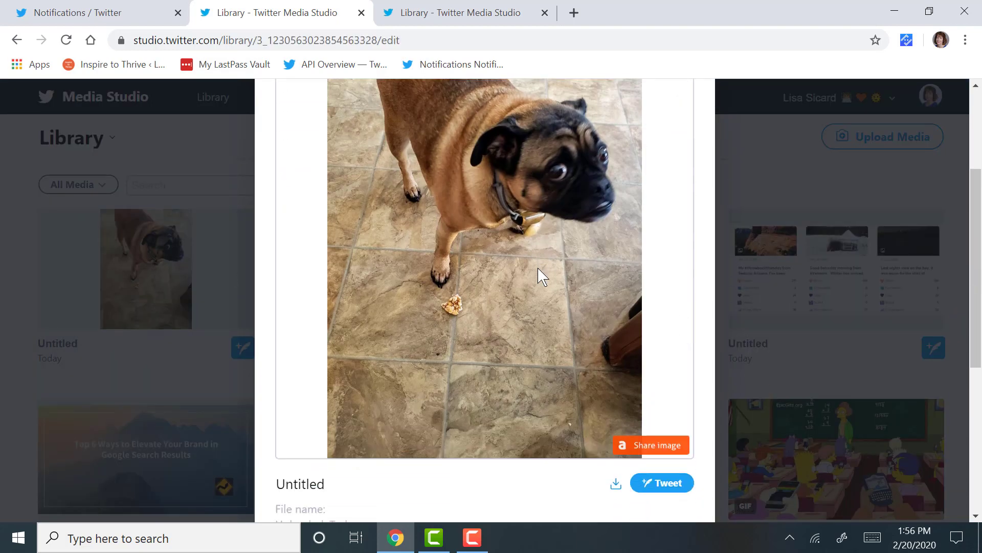
pyautogui.click(661, 482)
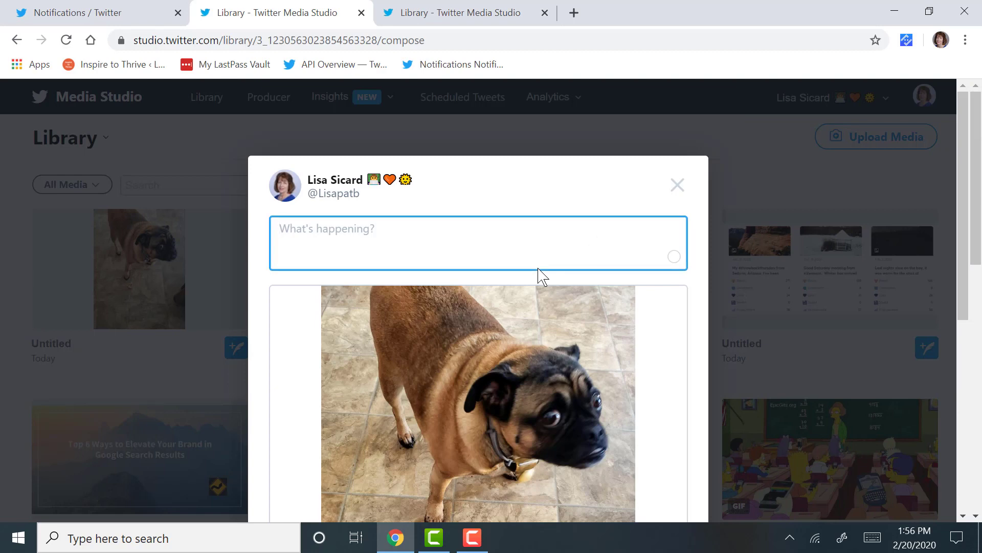
# - Caption the pug tweet about scheduling on Media Studio and everyone's favorite dog HUNTER - LOL, #LoveYourPetDay
pyautogui.write('Another tweet')
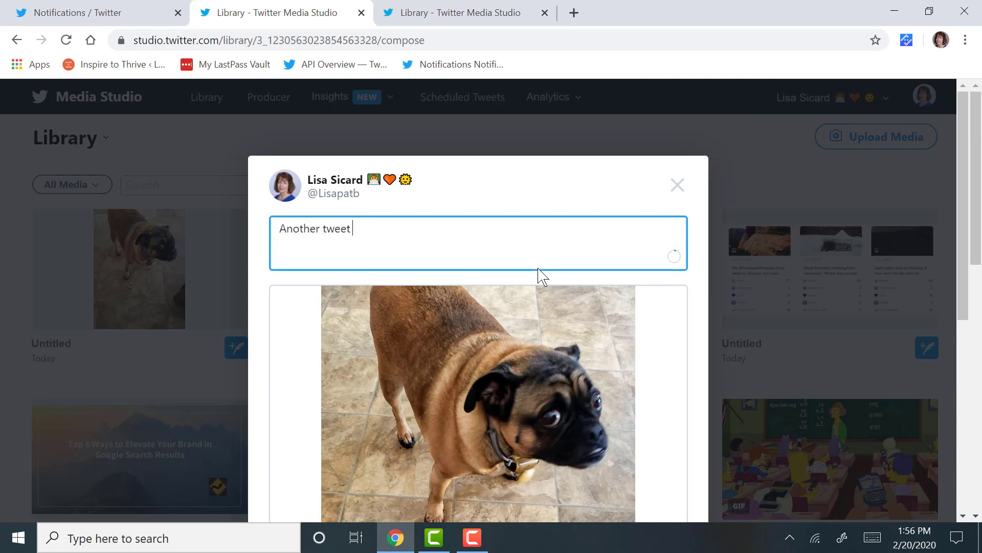
pyautogui.write('scheduled right on T')
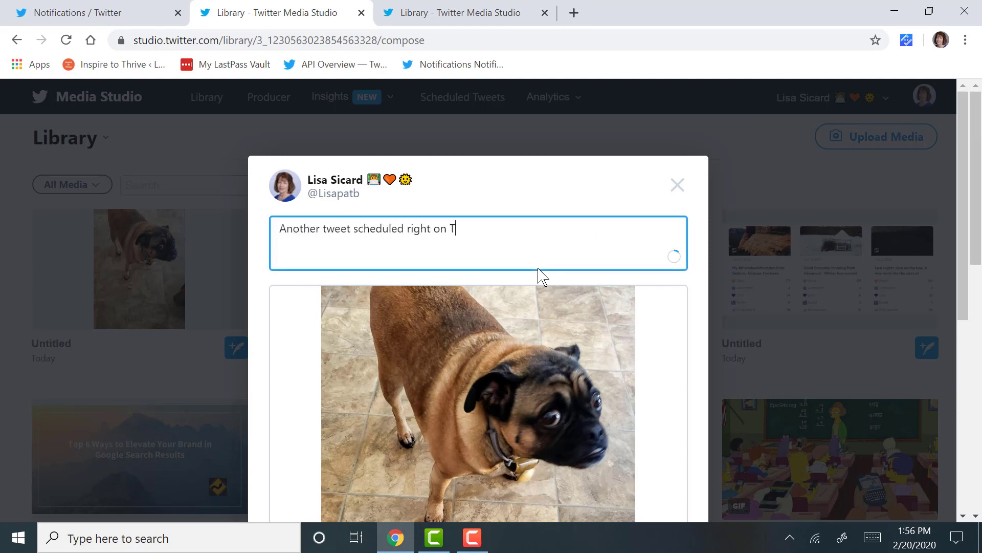
pyautogui.write('witter - Media Stud')
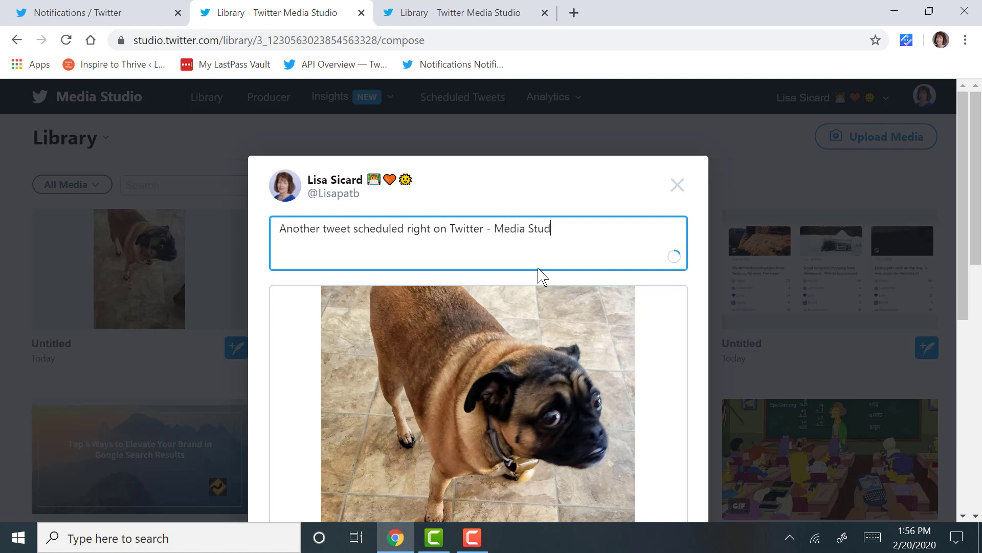
pyautogui.write('io. Here is')
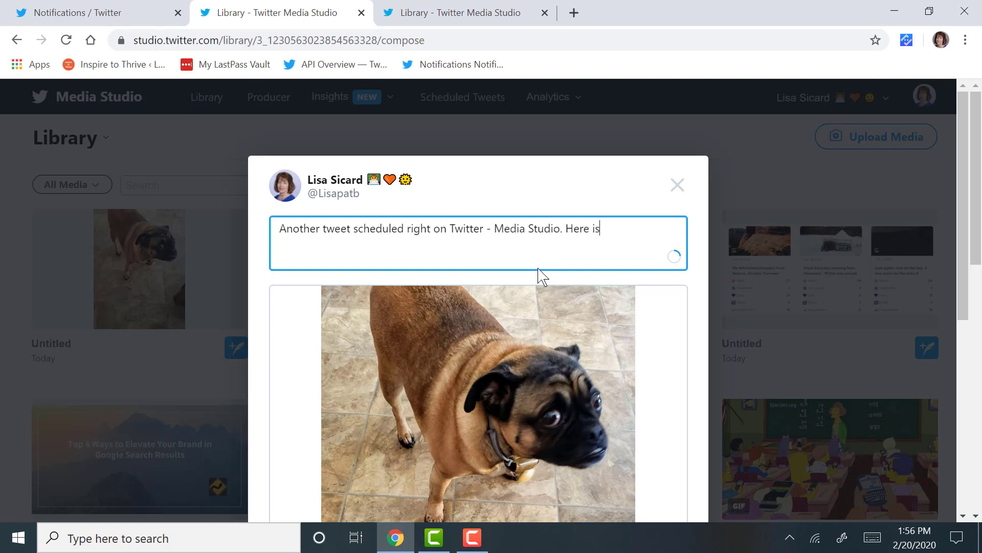
pyautogui.write('eveyo')
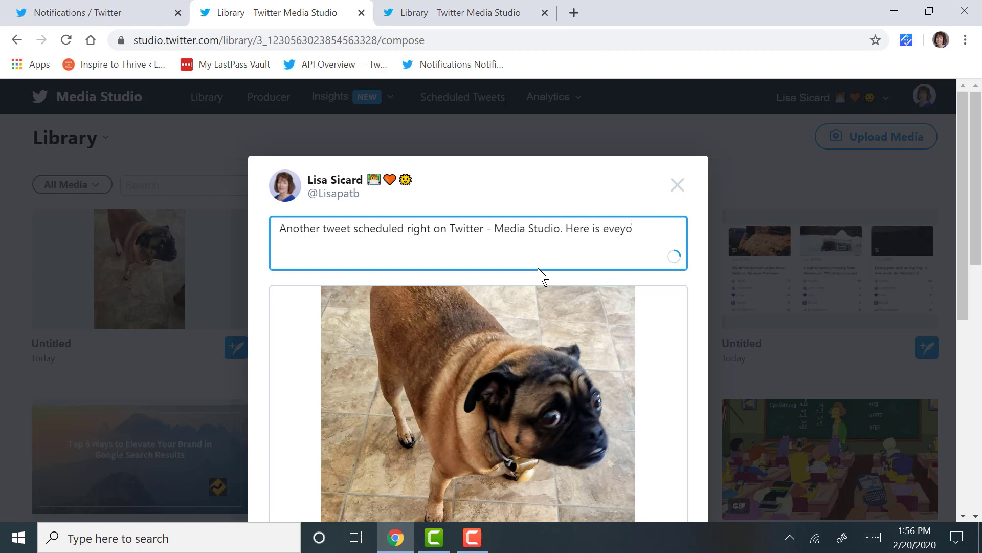
pyautogui.write('every')
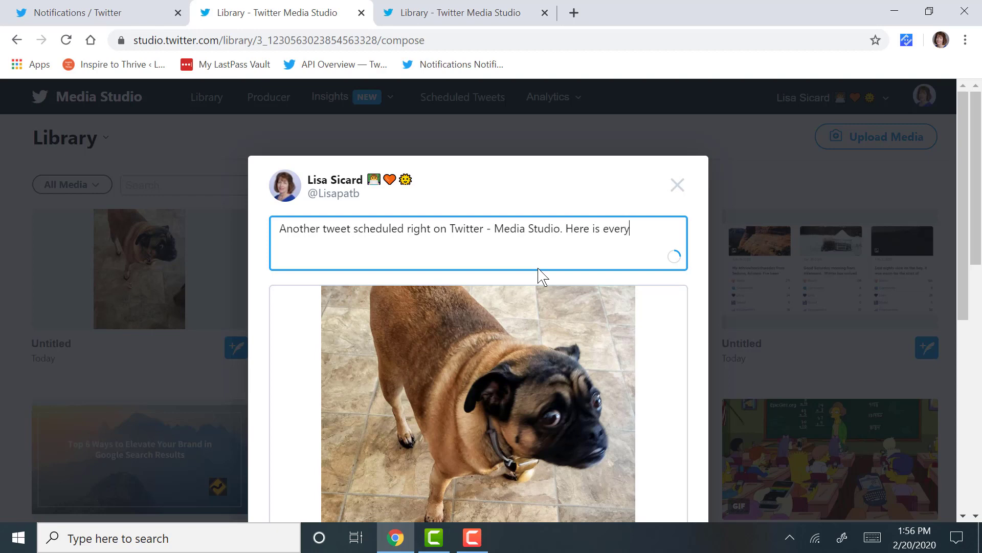
pyautogui.write("one's favorite dog")
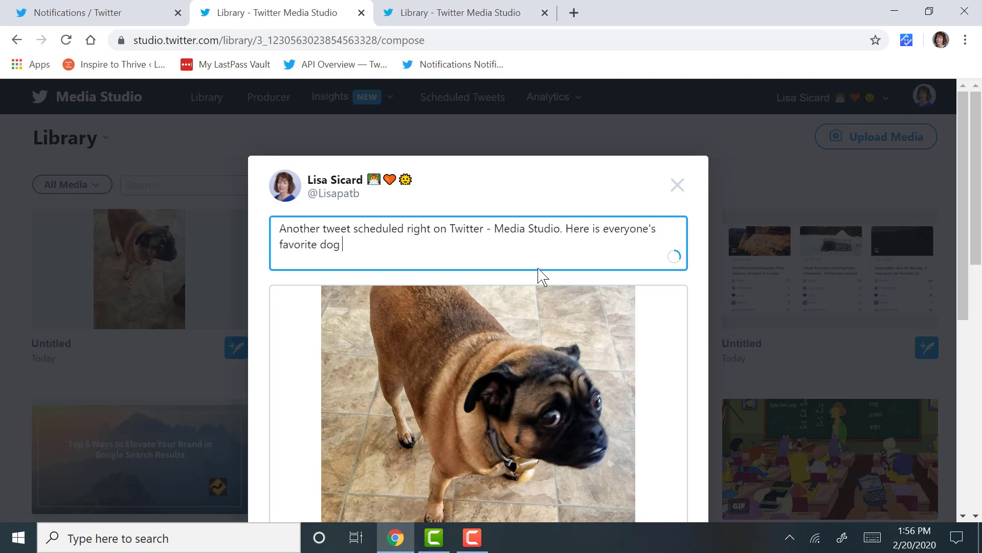
pyautogui.write('HUNTER - LOL. #LO')
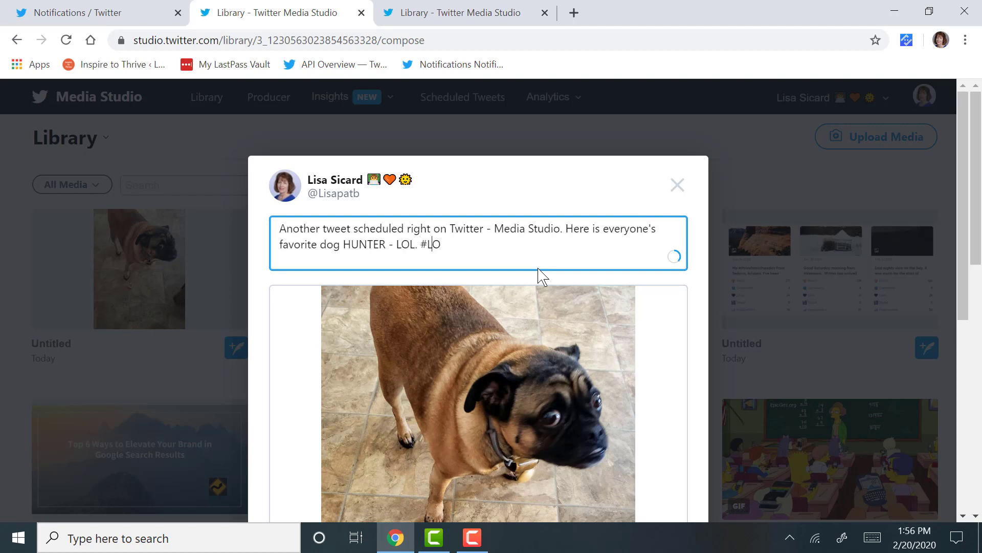
pyautogui.write('oveYourPet')
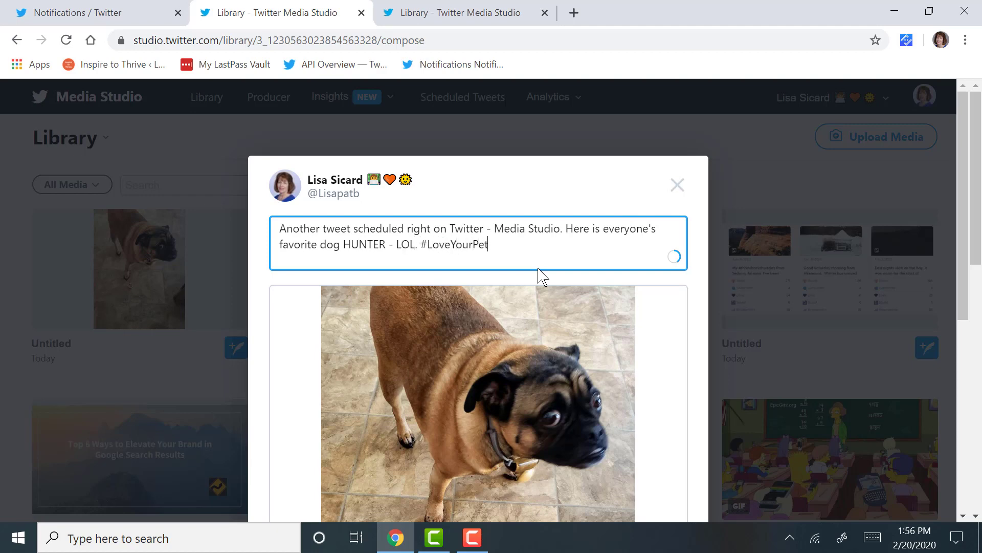
pyautogui.write('Day')
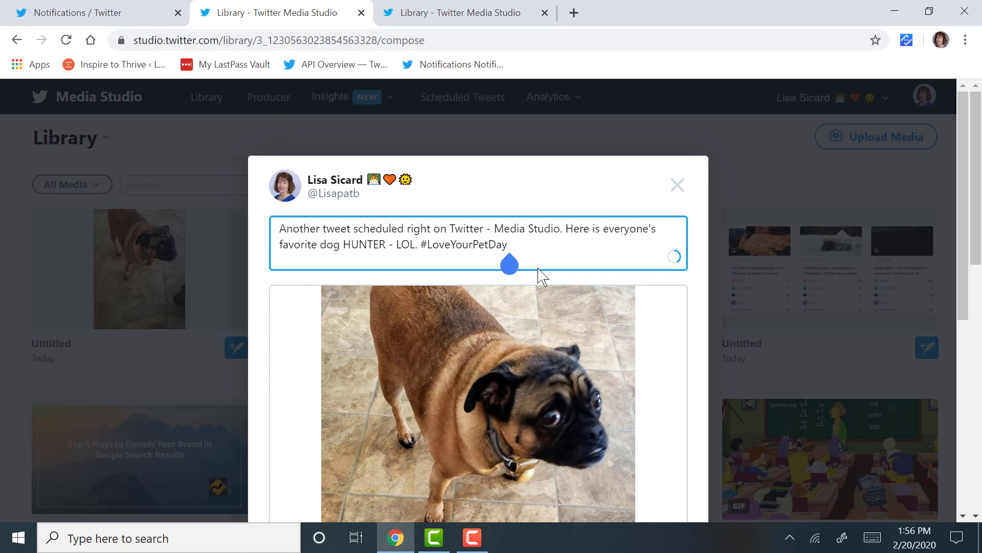
pyautogui.scroll(-3)
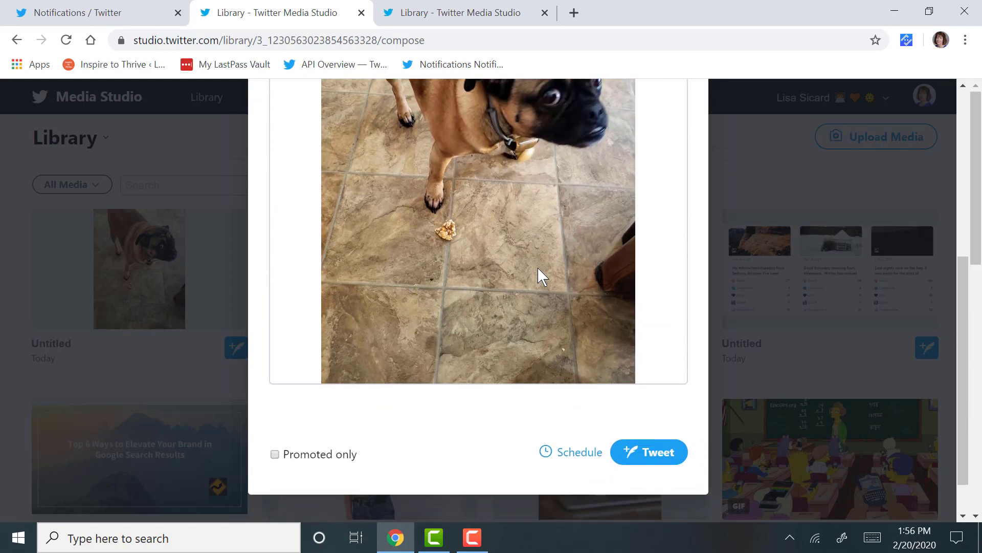
# - Schedule the pug tweet for Feb 20 at 3:45 PM and finish with Done
pyautogui.click(577, 451)
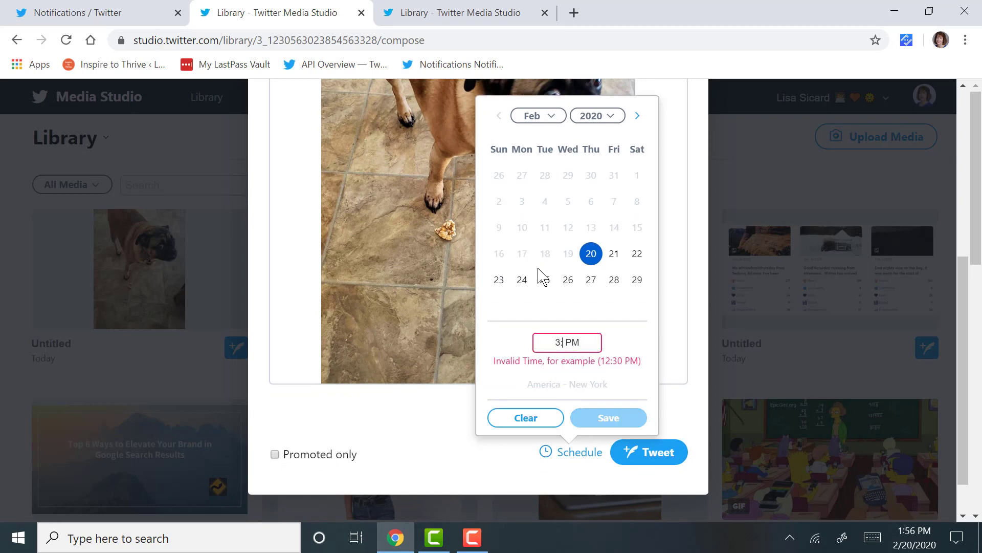
pyautogui.write(':45')
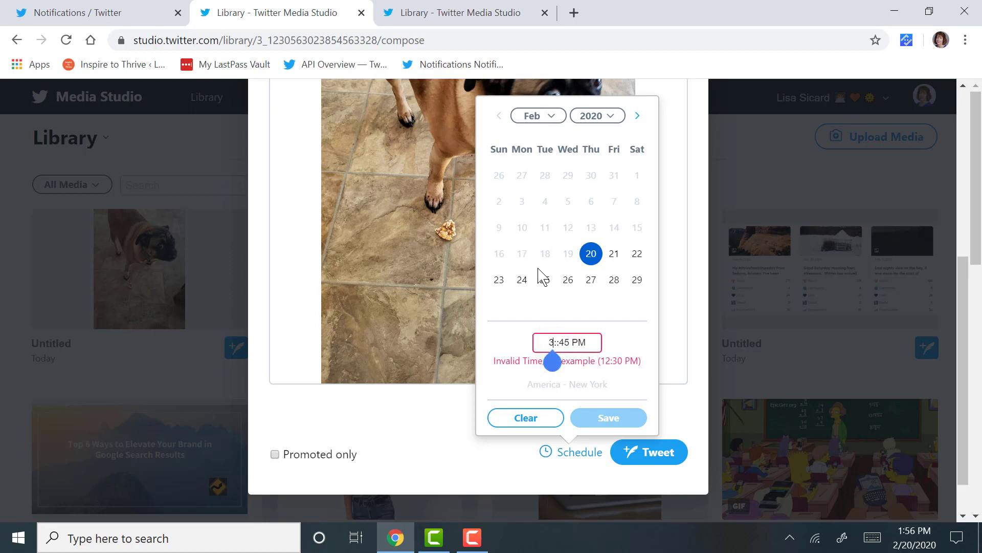
pyautogui.click(606, 417)
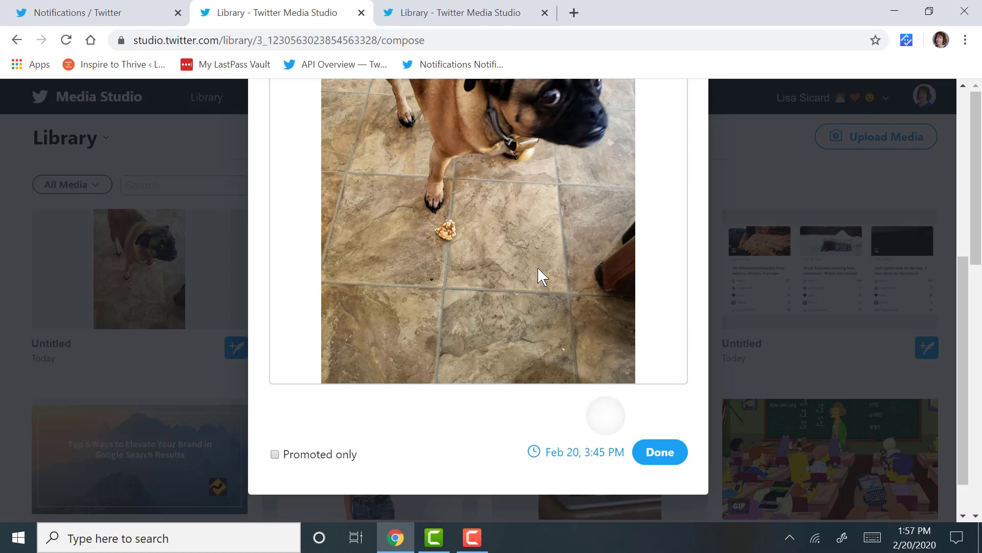
pyautogui.moveTo(584, 452)
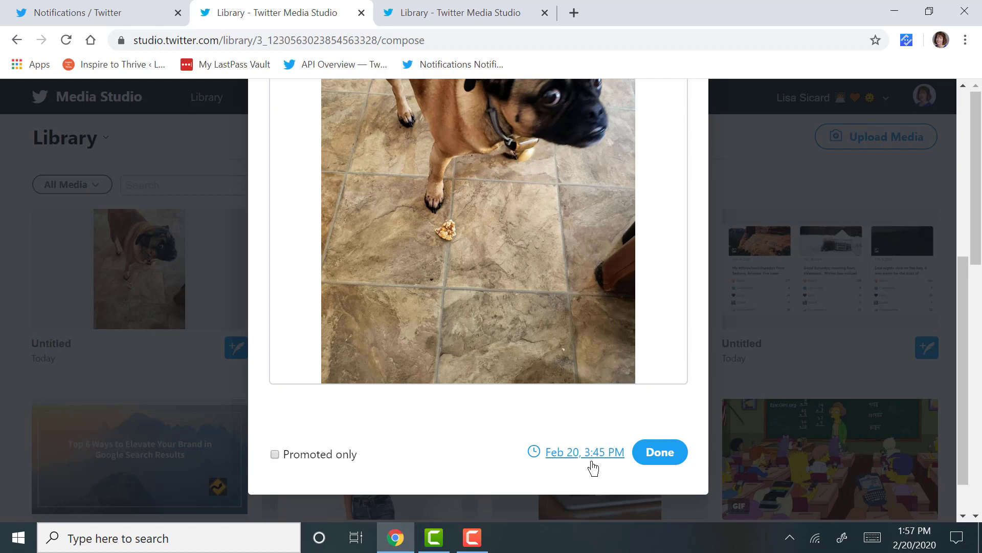
pyautogui.click(658, 451)
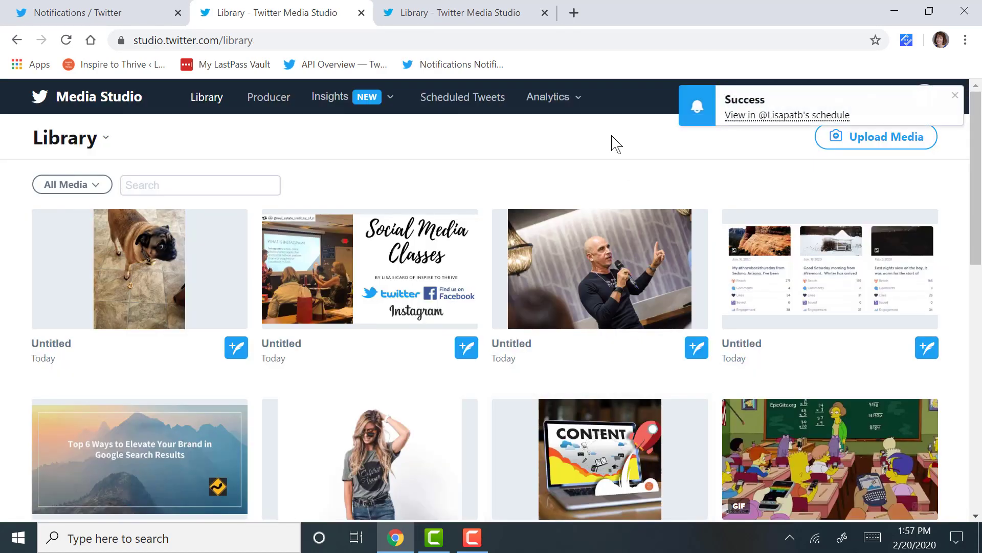
# - View the Schedule page listing the 2:15, 2:30 and 3:45 PM tweets
pyautogui.click(462, 97)
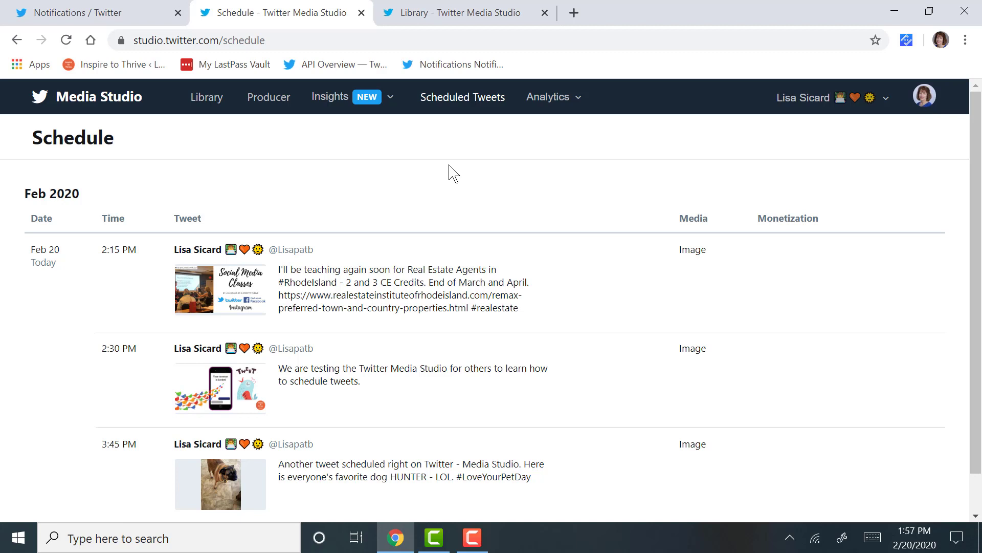
pyautogui.click(471, 537)
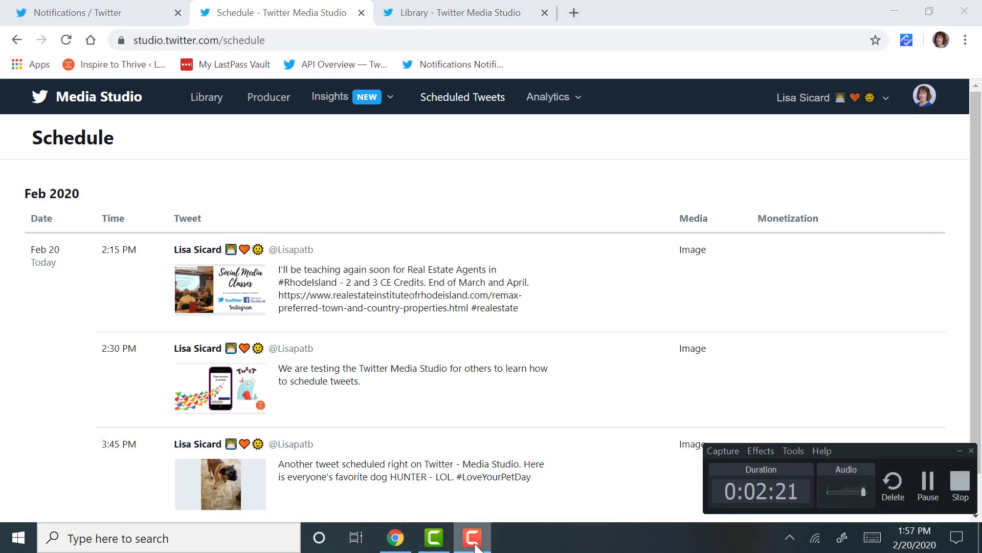
pyautogui.moveTo(820, 497)
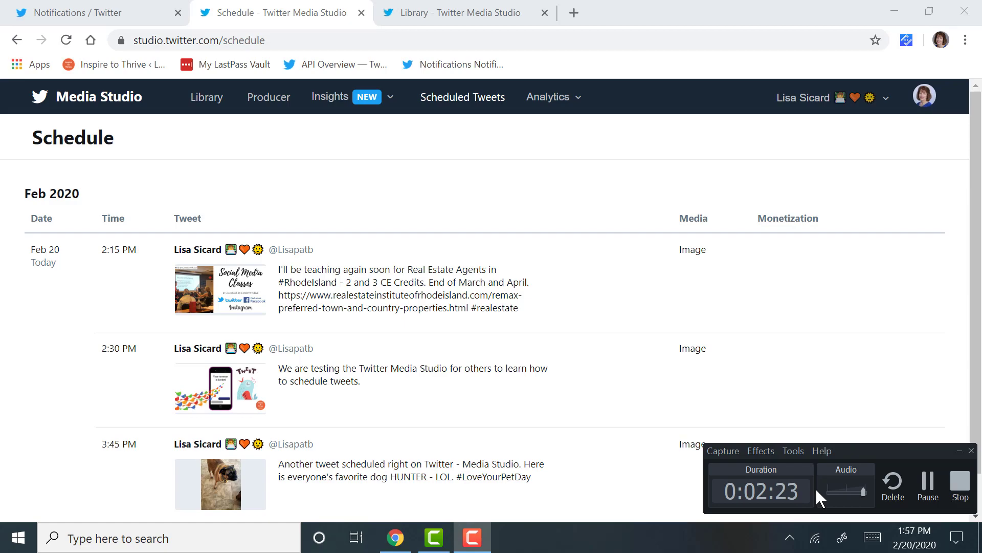